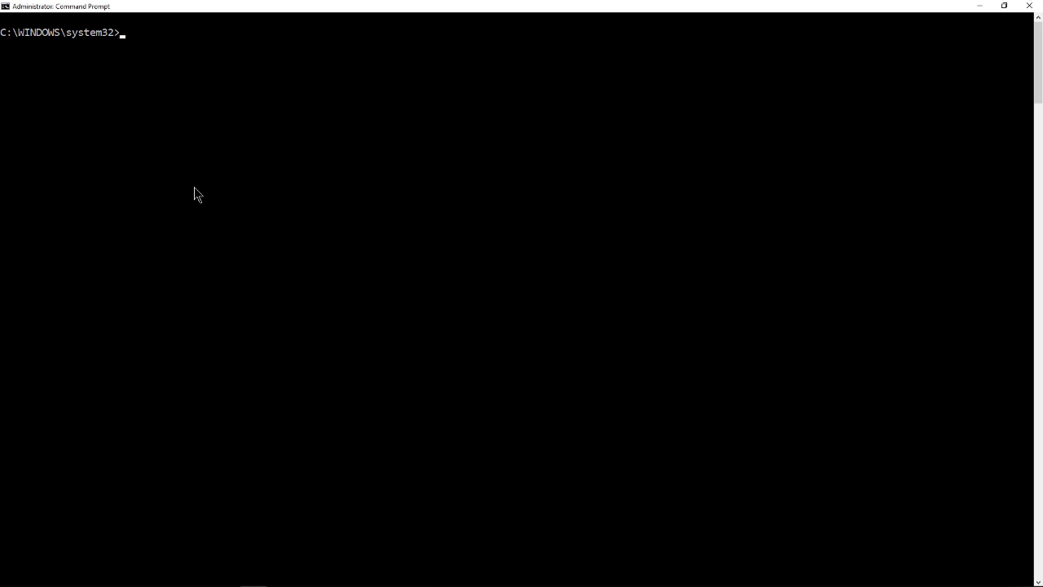
{"action": "type", "text": "route"}
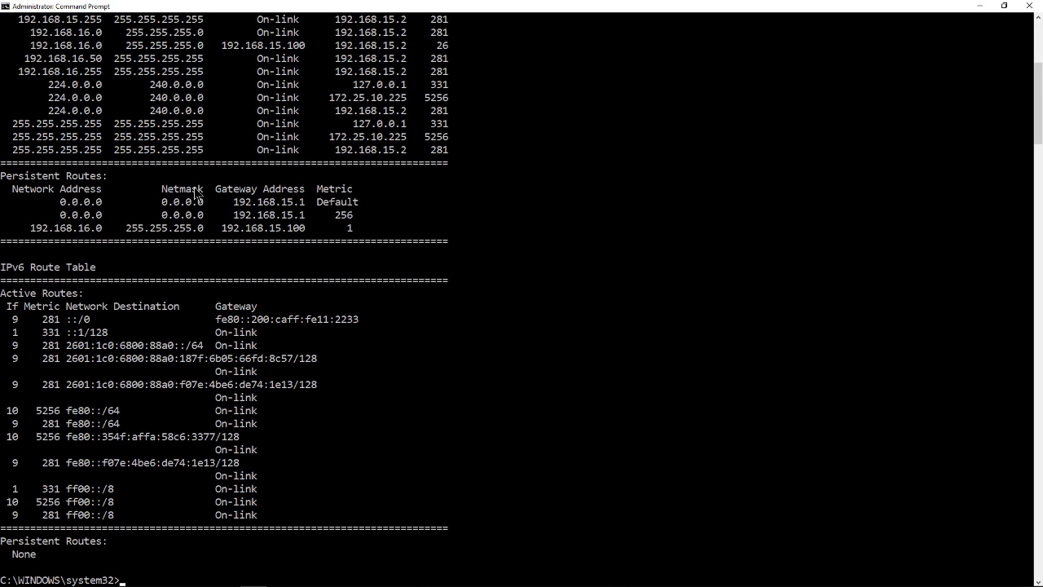
{"action": "type", "text": "route print"}
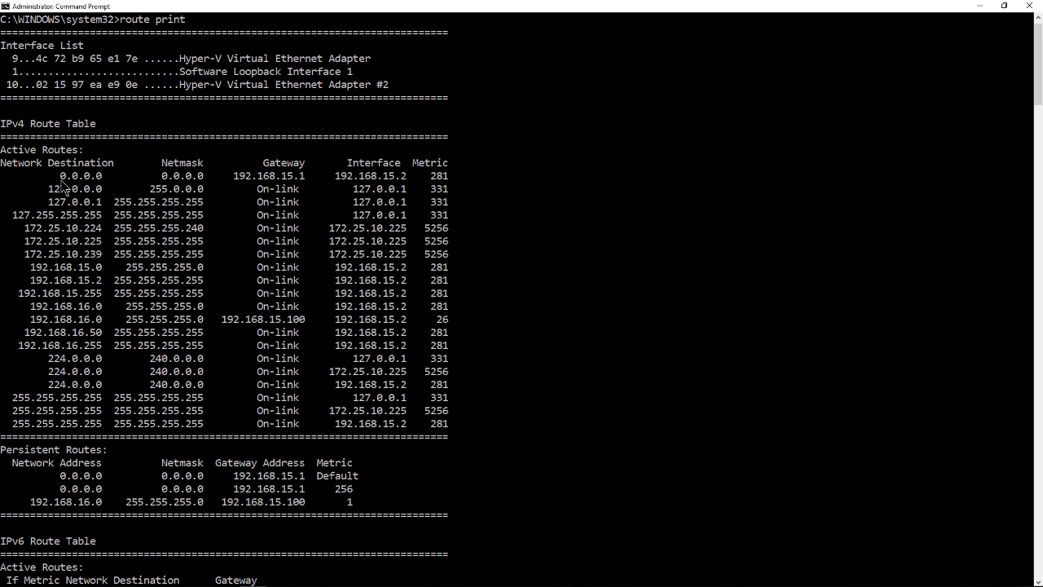
{"action": "mouse_move", "coordinate": [254, 197]}
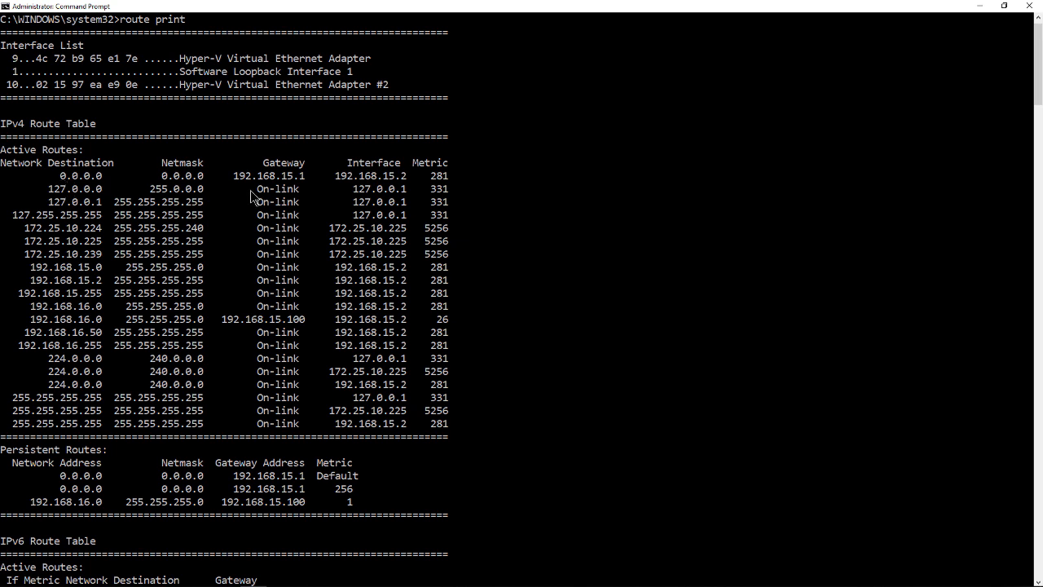
{"action": "mouse_move", "coordinate": [303, 193]}
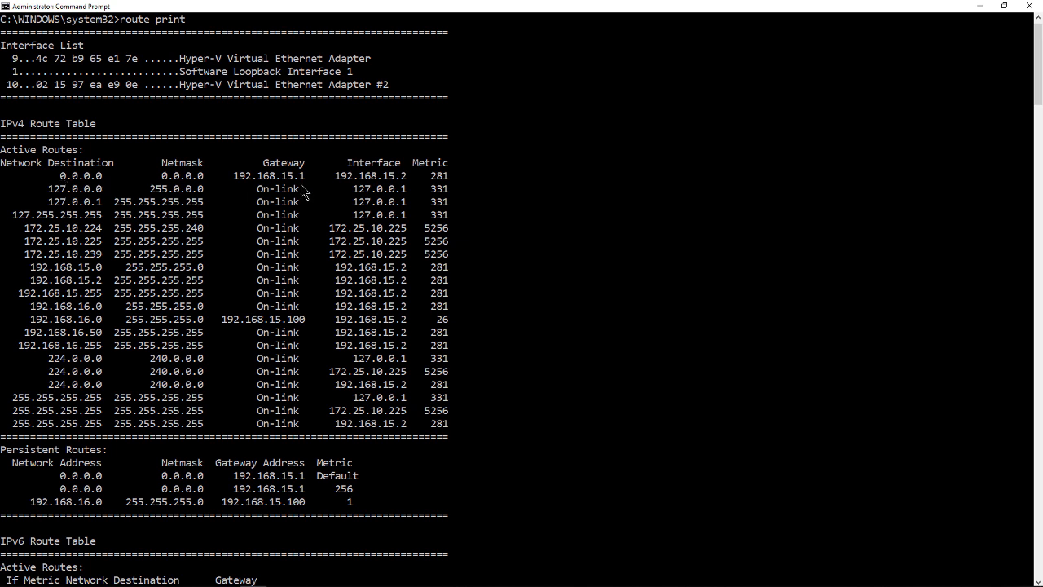
{"action": "mouse_move", "coordinate": [200, 304]}
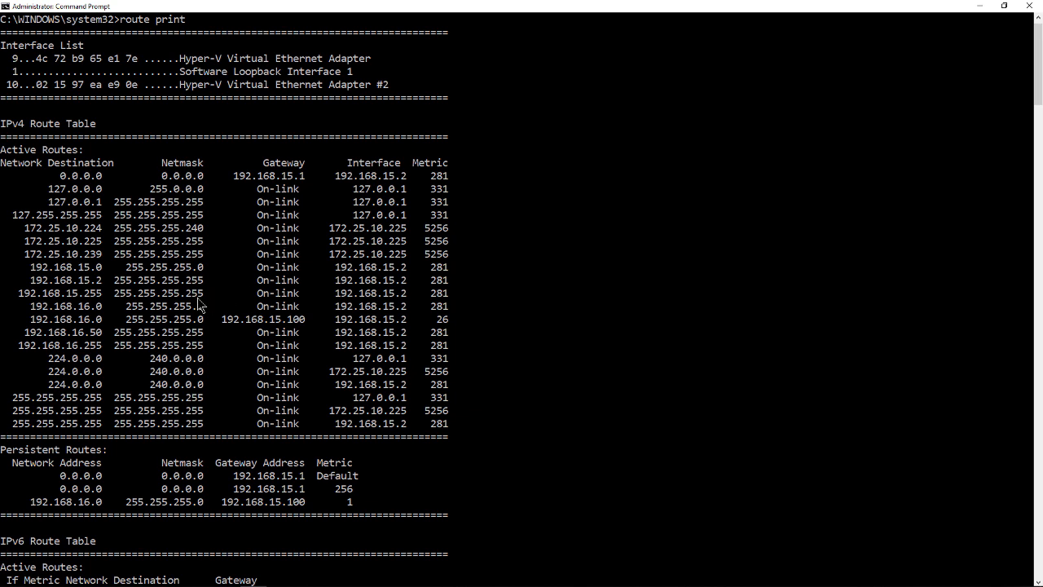
{"action": "mouse_move", "coordinate": [65, 317]}
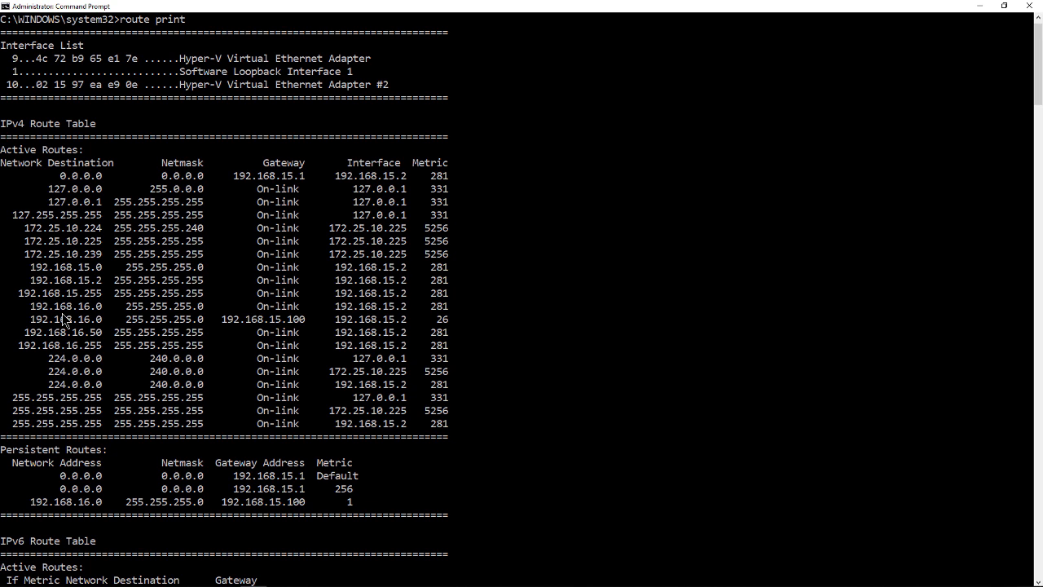
{"action": "mouse_move", "coordinate": [194, 327]}
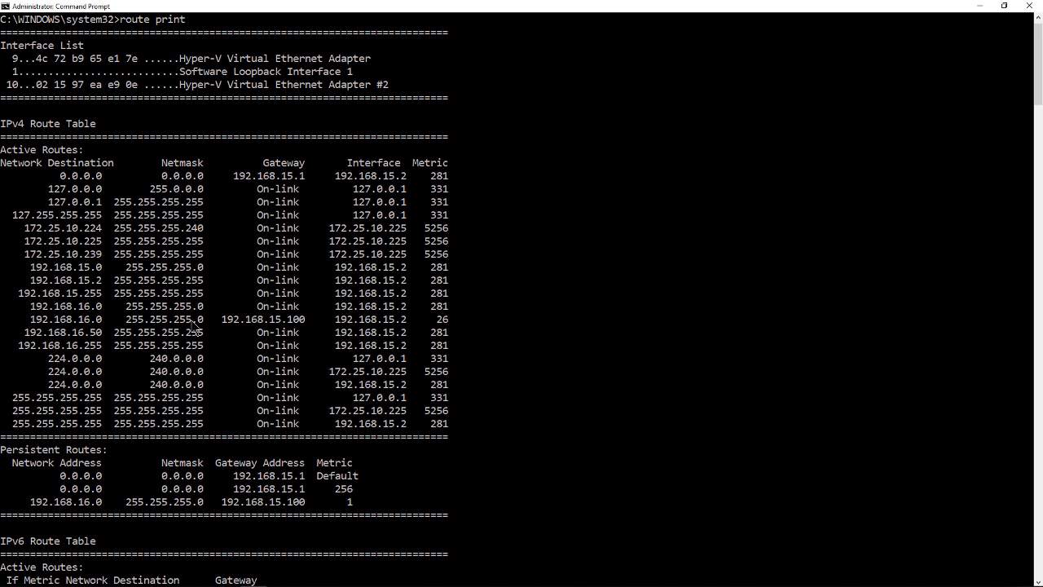
{"action": "mouse_move", "coordinate": [300, 328]}
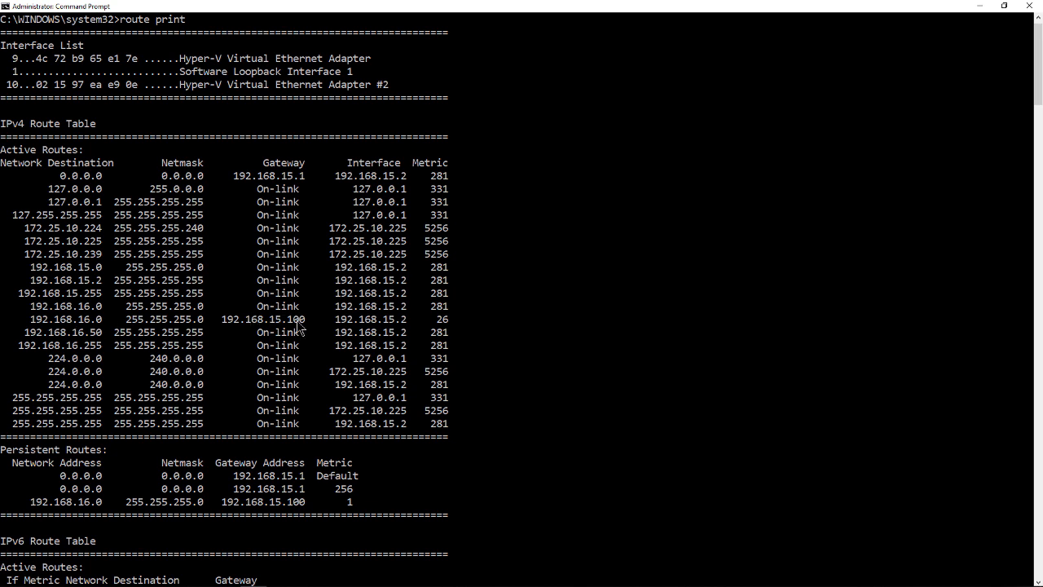
{"action": "mouse_move", "coordinate": [235, 283]}
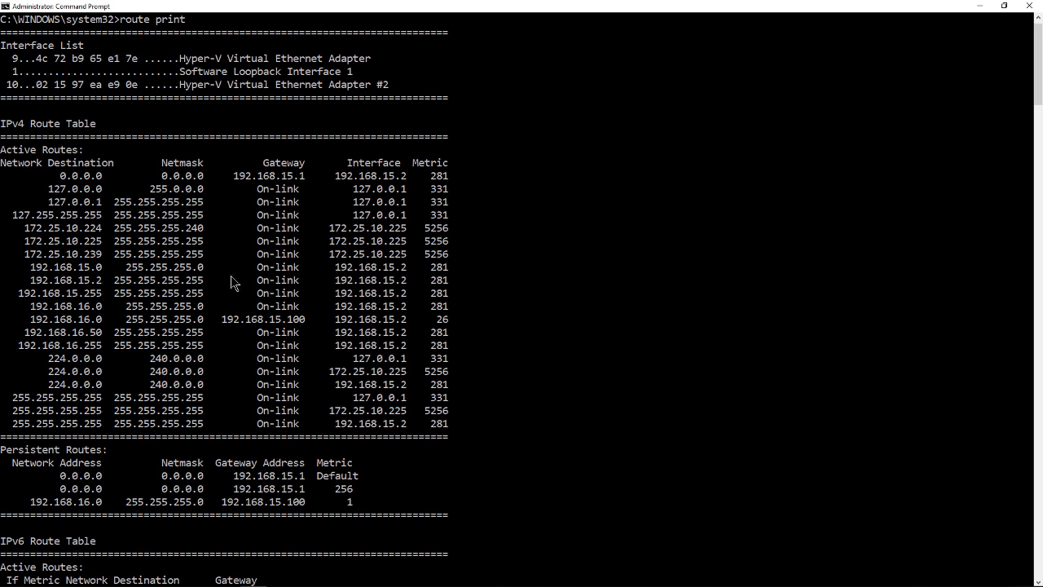
{"action": "mouse_move", "coordinate": [208, 254]}
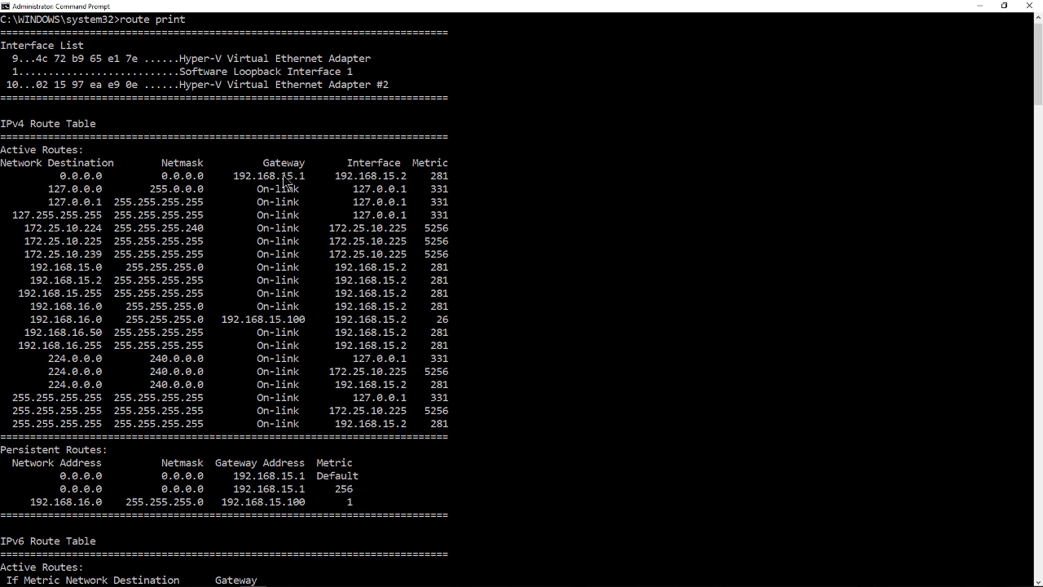
{"action": "mouse_move", "coordinate": [279, 328]}
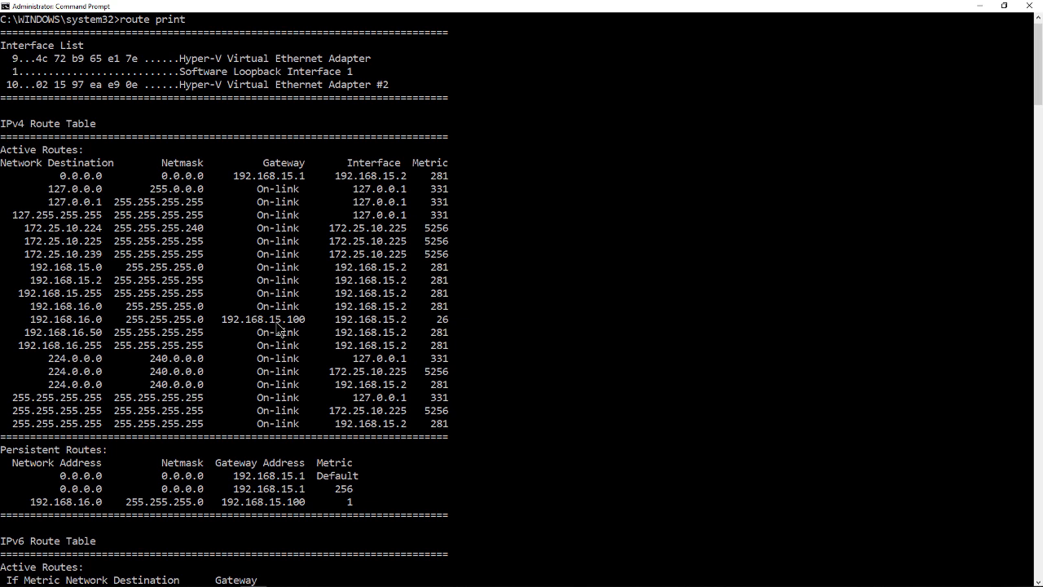
{"action": "mouse_move", "coordinate": [199, 243]}
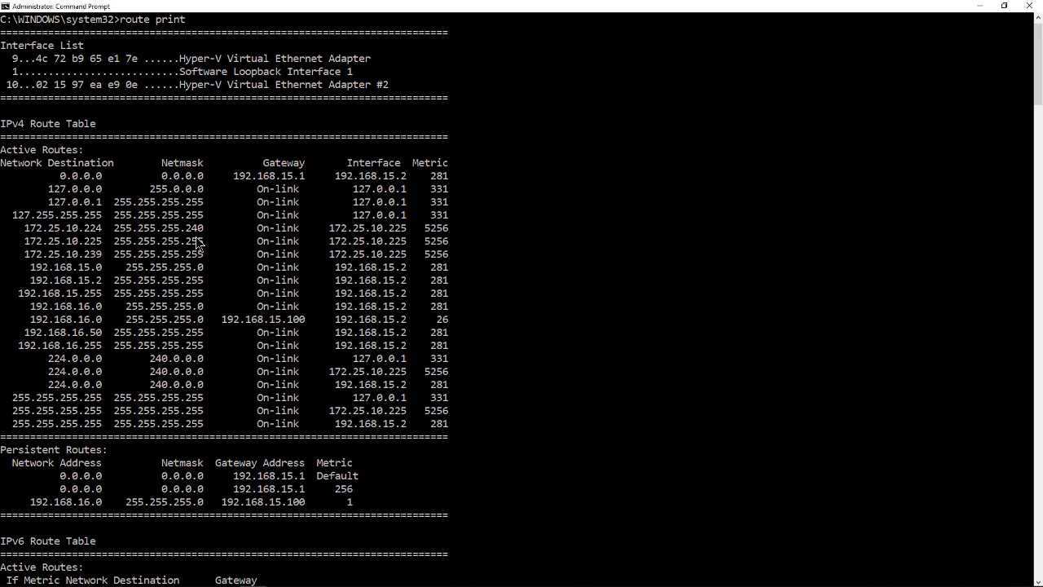
{"action": "mouse_move", "coordinate": [290, 186]}
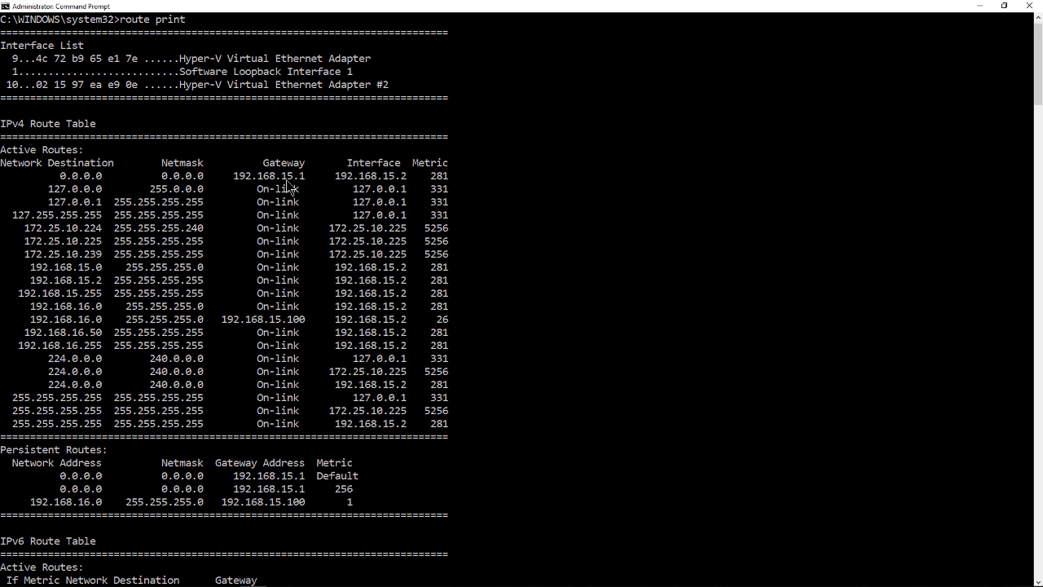
{"action": "mouse_move", "coordinate": [301, 329]}
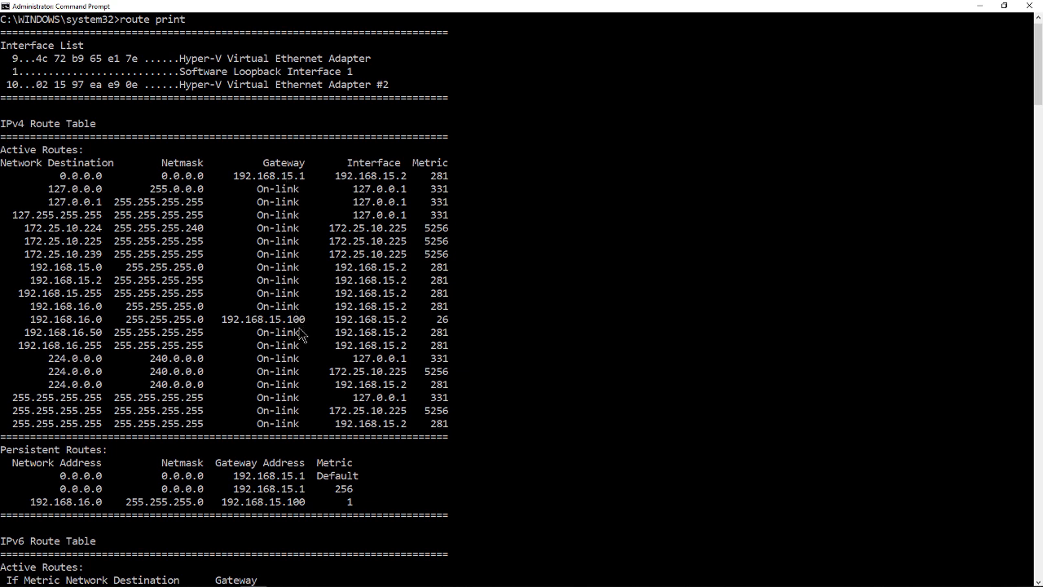
{"action": "mouse_move", "coordinate": [215, 378]}
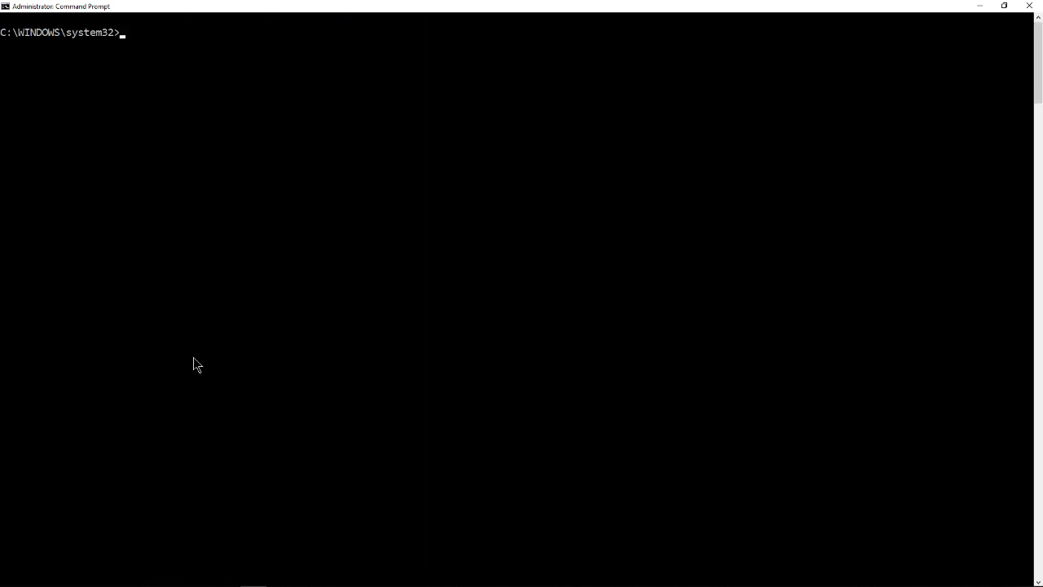
{"action": "type", "text": "route"}
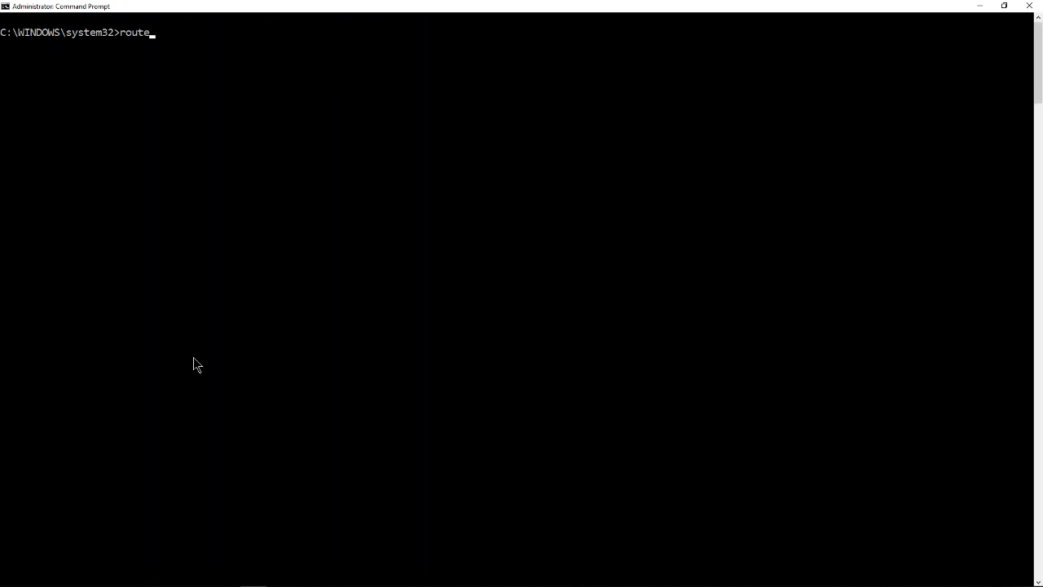
{"action": "type", "text": "delete"}
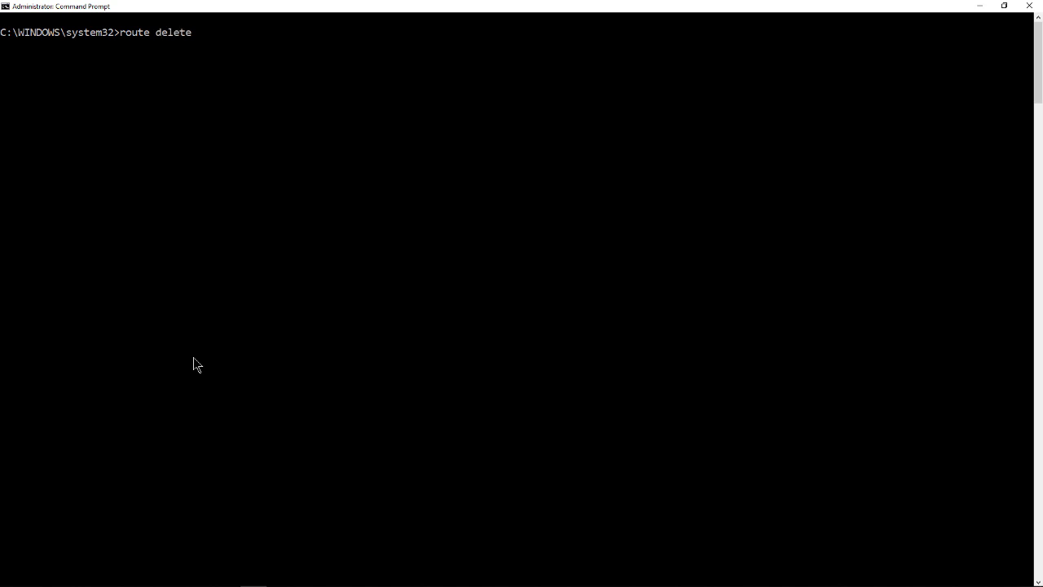
{"action": "type", "text": "\" \""}
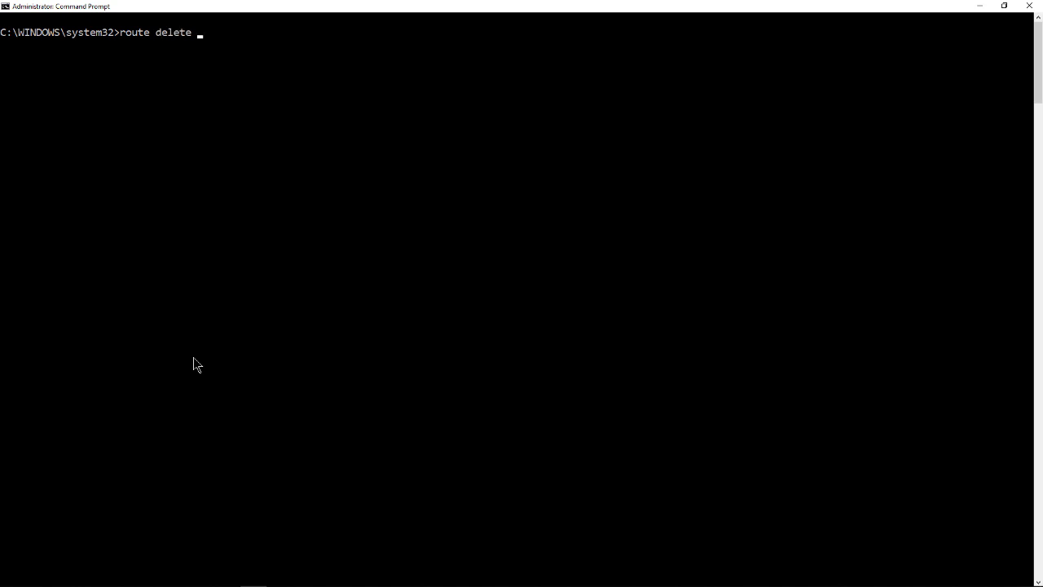
{"action": "type", "text": "1"}
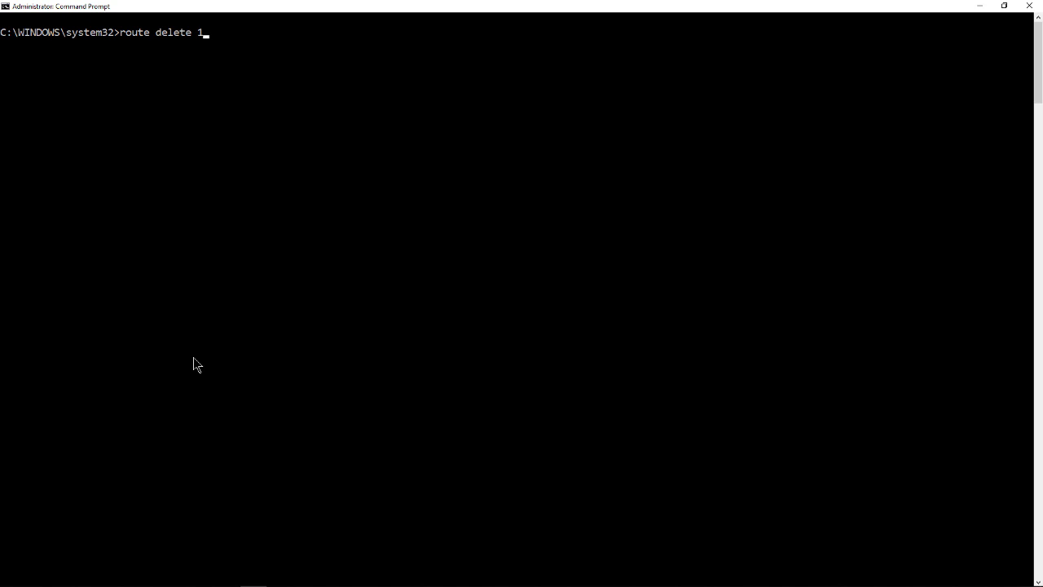
{"action": "type", "text": "92.168.1"}
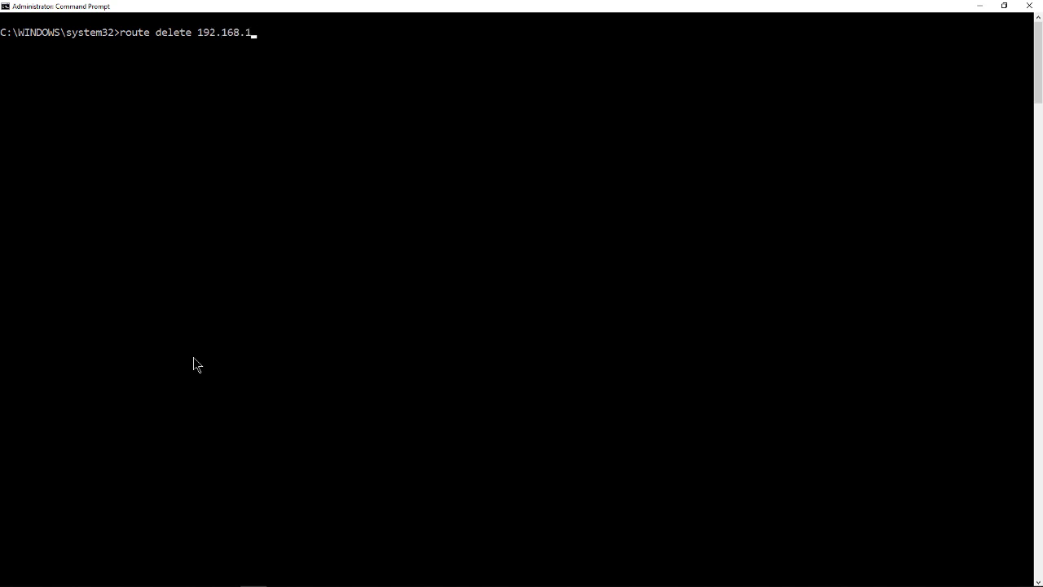
{"action": "type", "text": "6.0 mask"}
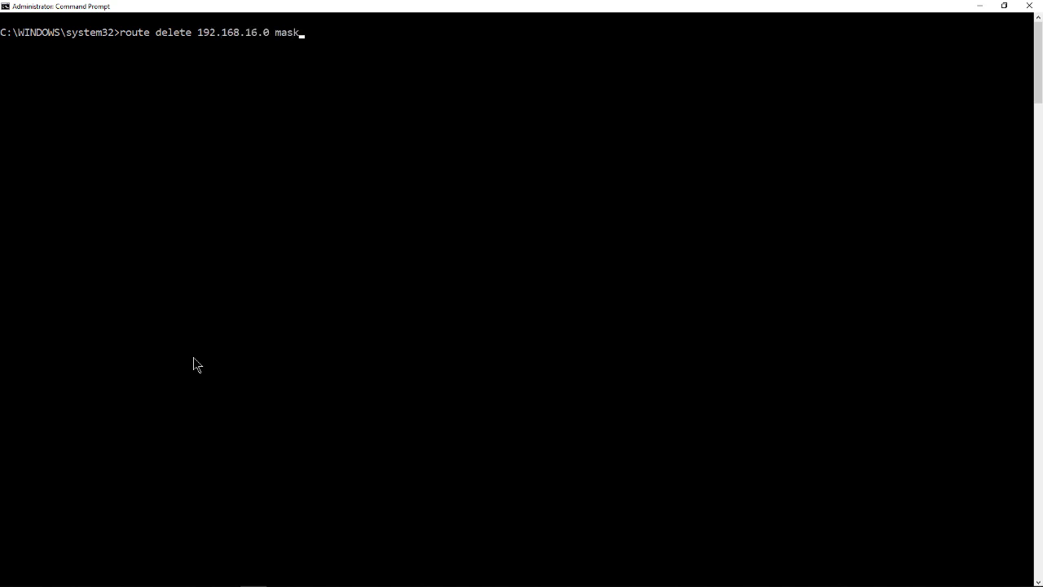
{"action": "type", "text": "255.255"}
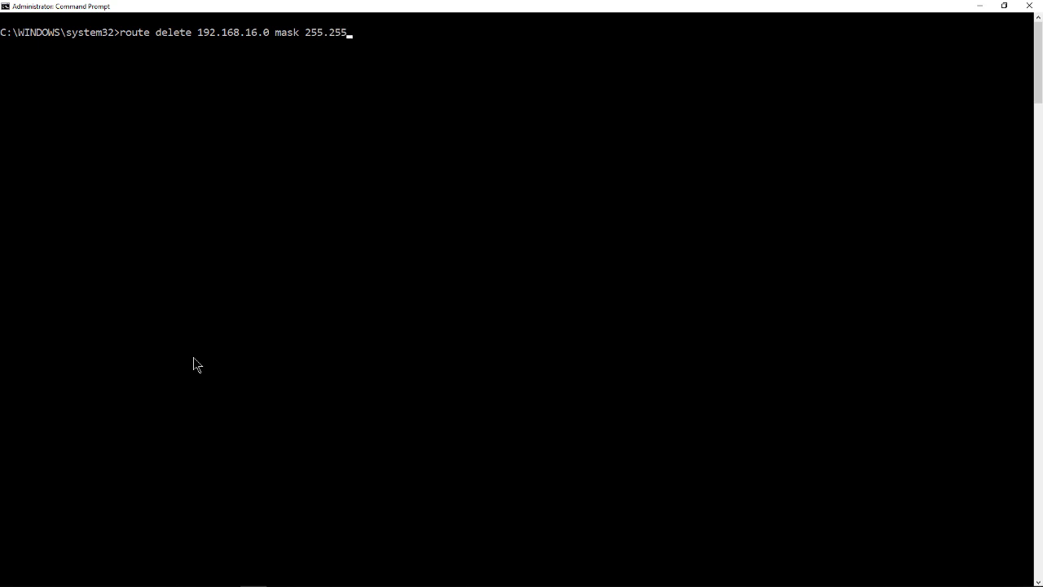
{"action": "type", "text": ".255.0"}
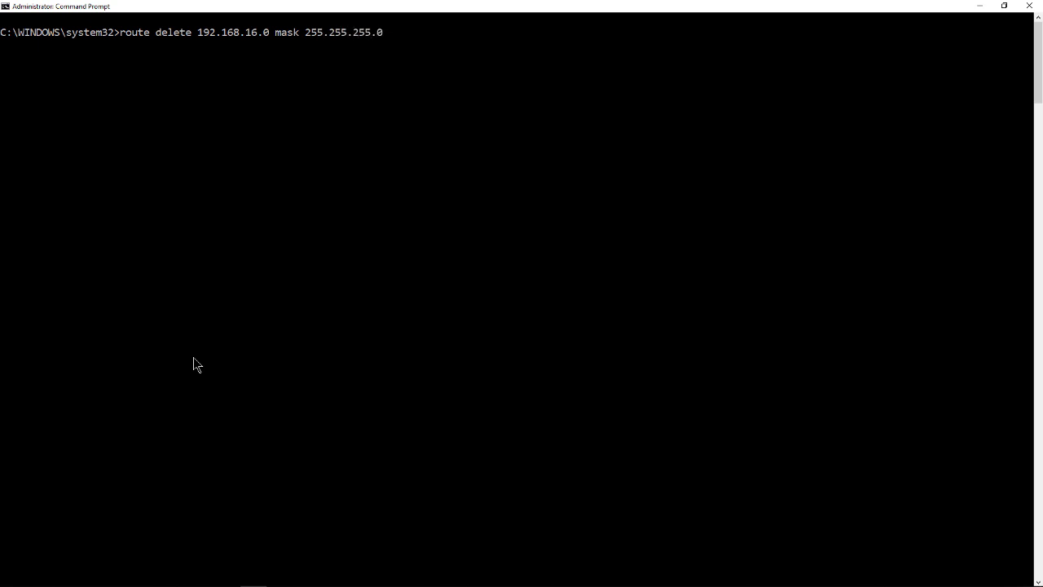
{"action": "type", "text": "192.168.15."}
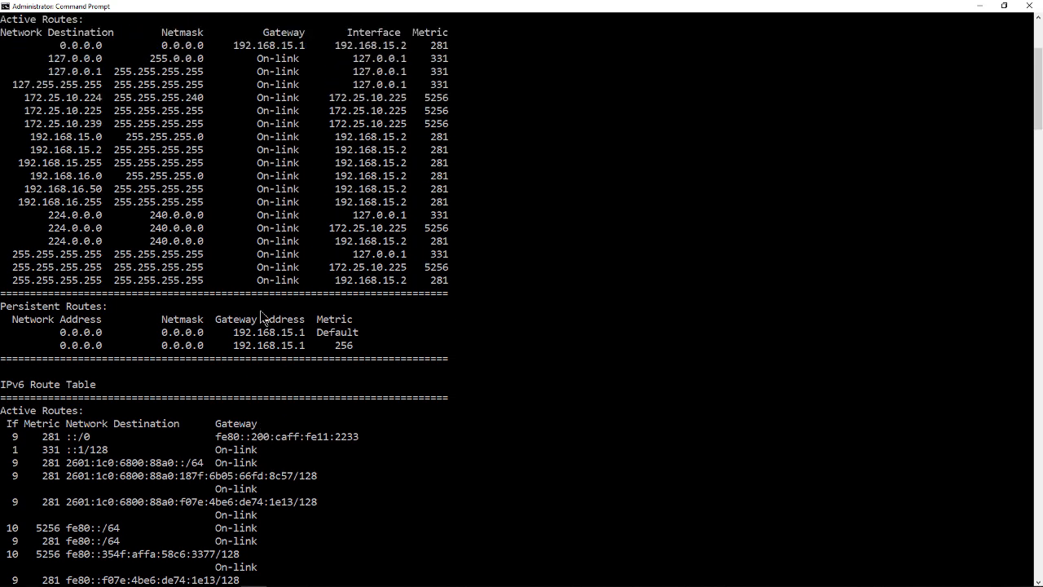
{"action": "mouse_move", "coordinate": [271, 171]}
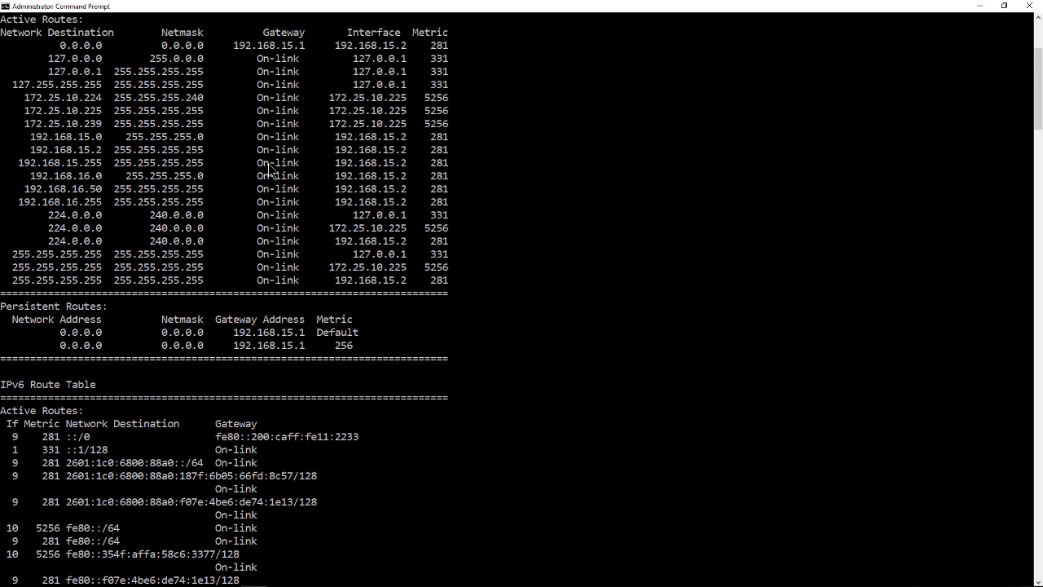
{"action": "mouse_move", "coordinate": [283, 167]}
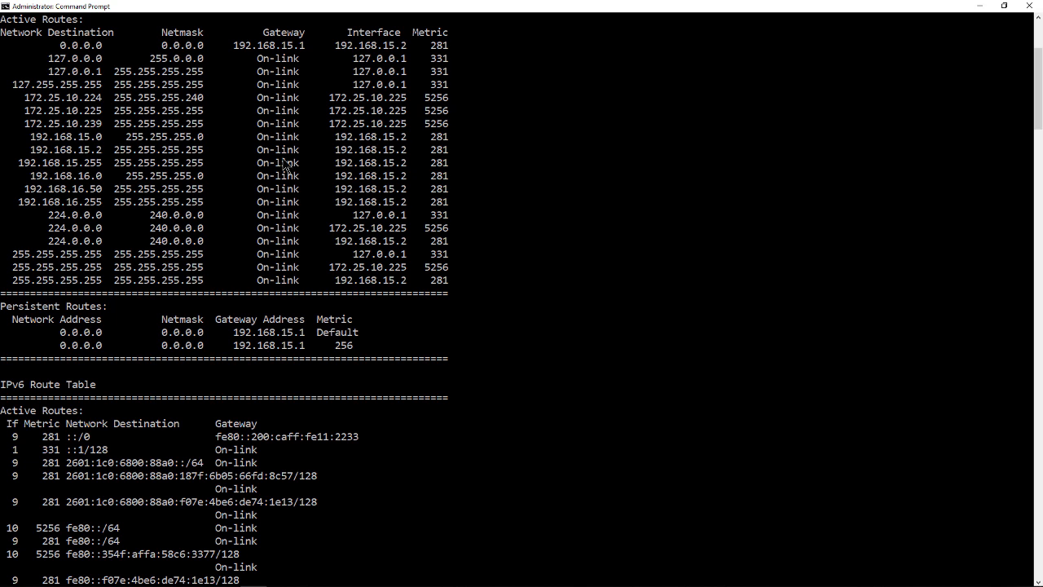
{"action": "mouse_move", "coordinate": [290, 212]}
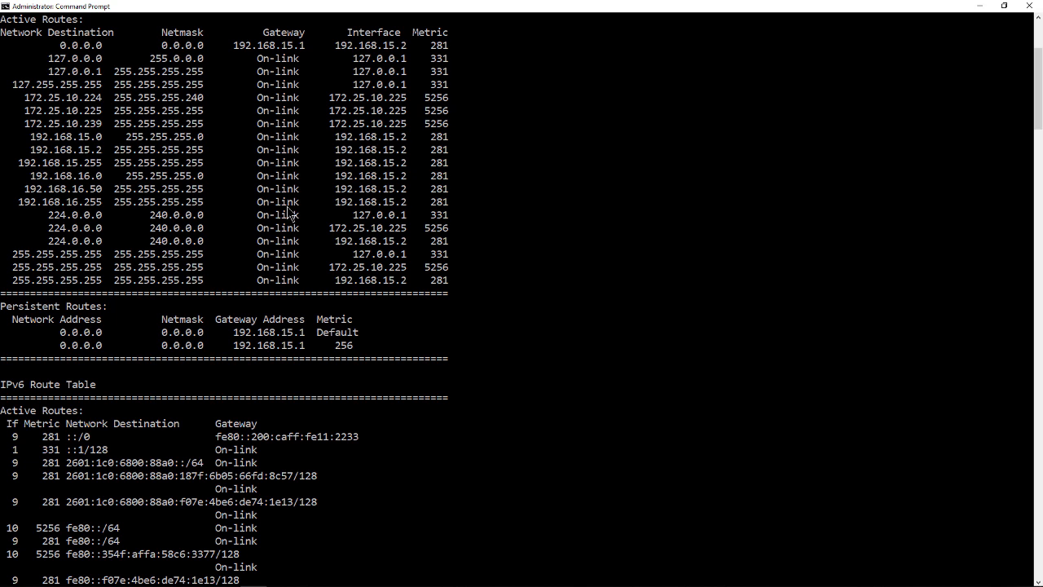
{"action": "mouse_move", "coordinate": [473, 198]}
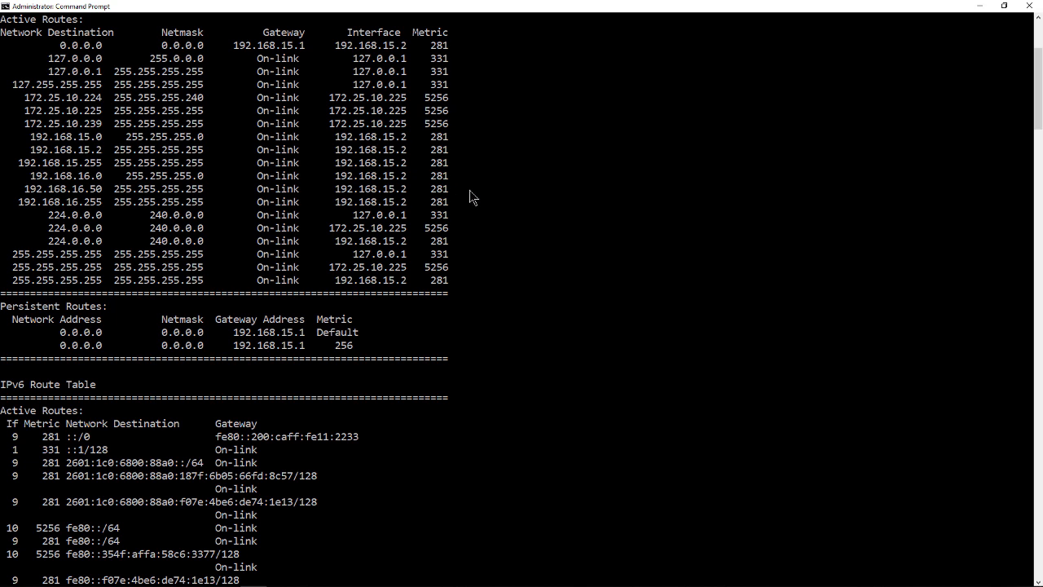
{"action": "mouse_move", "coordinate": [529, 208]}
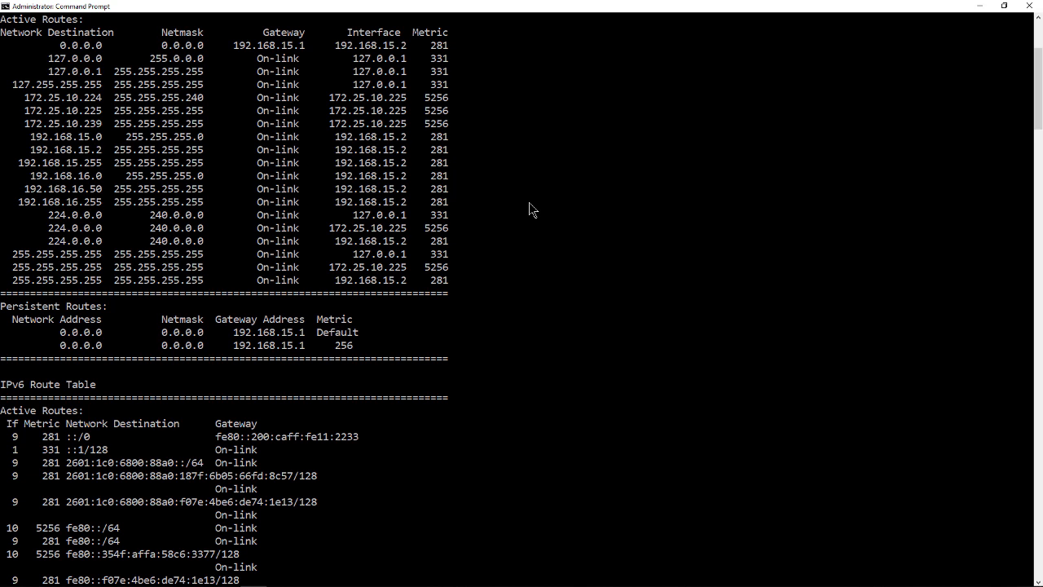